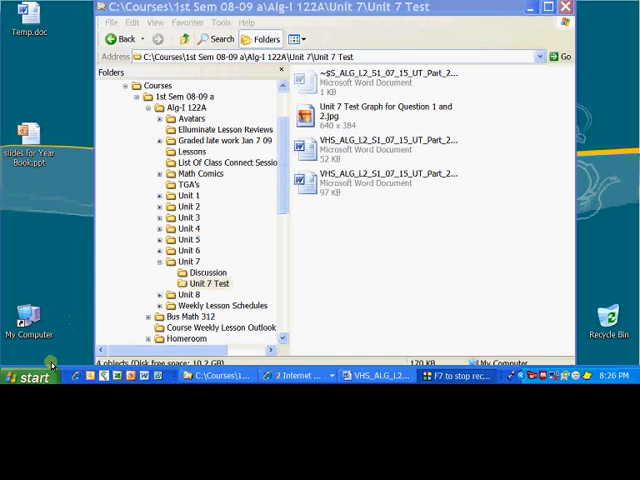
Step: Open the Start menu's All Programs list to reach Accessories
click(28, 377)
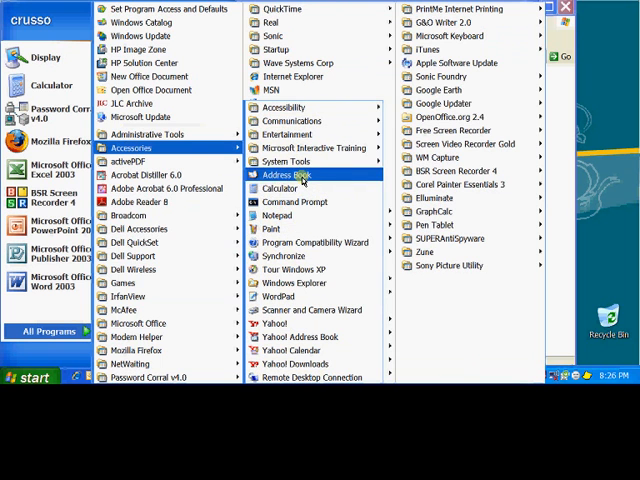
mouse_move(271, 228)
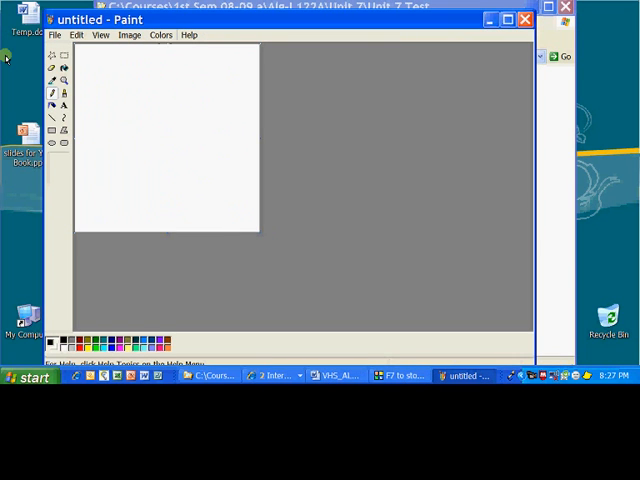
Step: Open 'Unit 7 Test Graph for Question 1 and 2.jpg' from Courses > Alg-I 122A > Unit 7
click(54, 35)
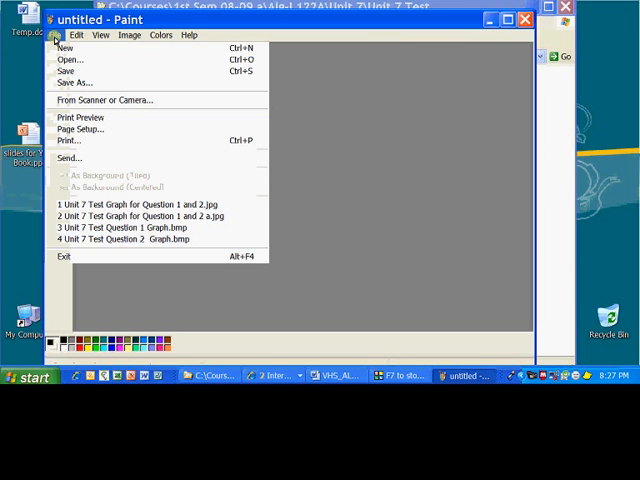
click(69, 59)
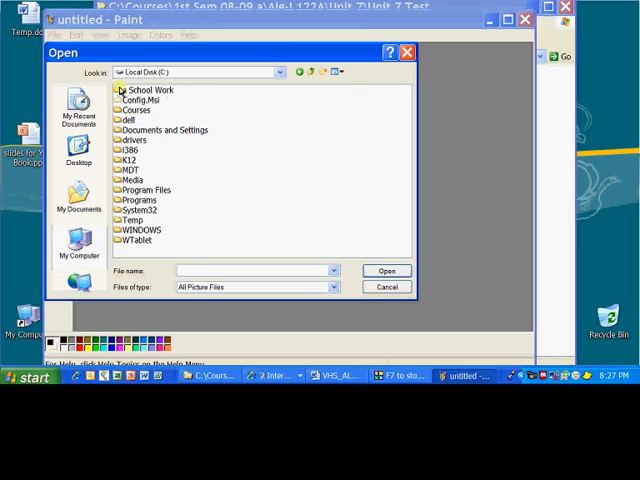
click(135, 110)
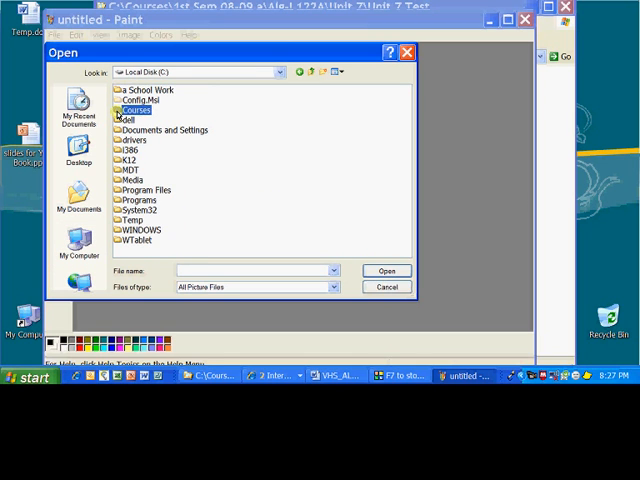
double_click(140, 100)
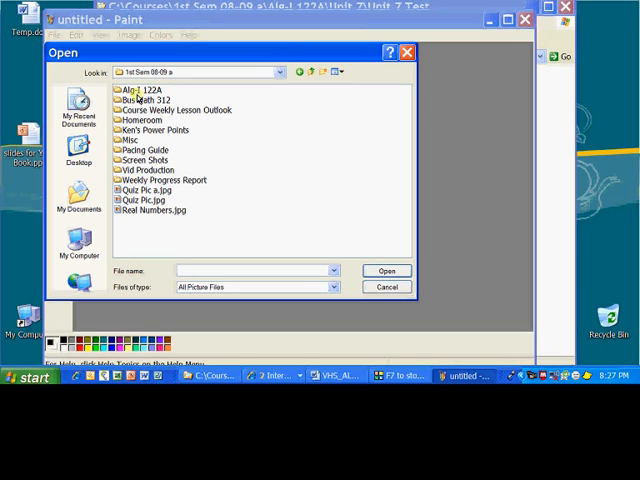
double_click(145, 90)
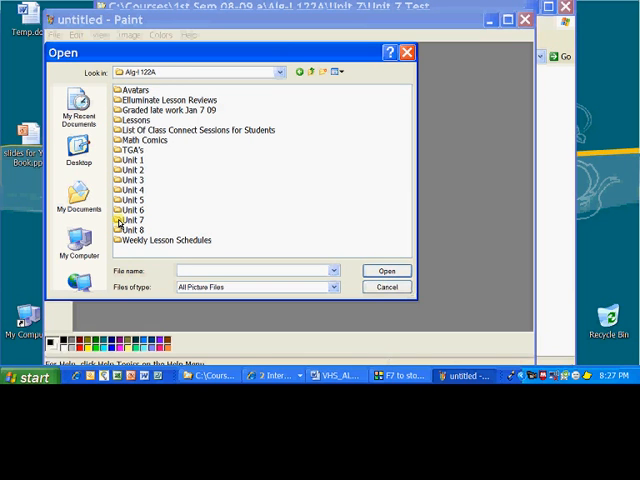
double_click(133, 219)
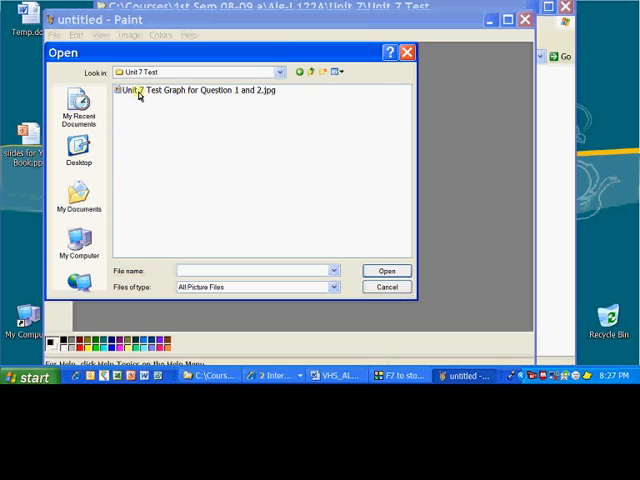
click(200, 90)
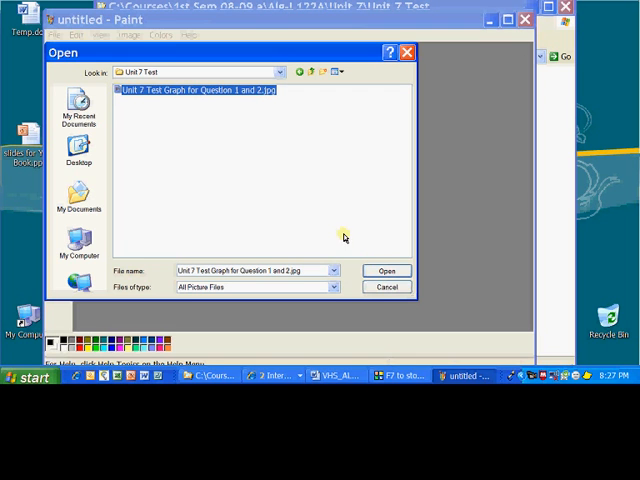
click(386, 270)
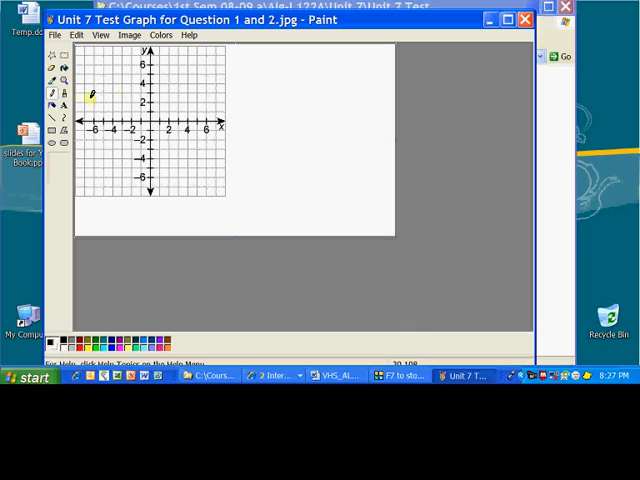
Step: Plot points (4, 5) and (-6, 3) on the grid and handwrite their labels
click(52, 104)
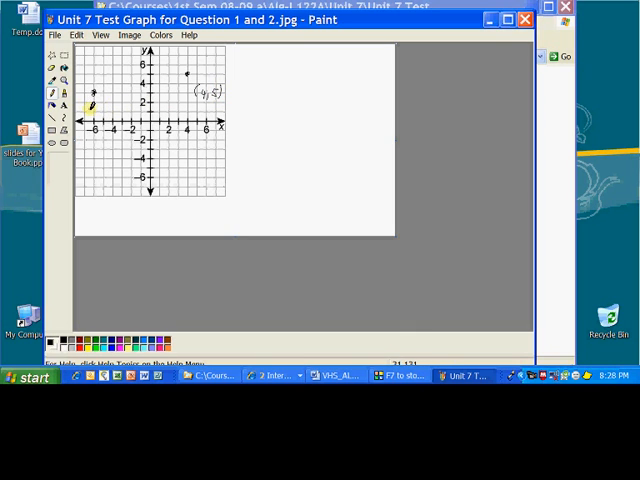
drag(88, 108, 108, 112)
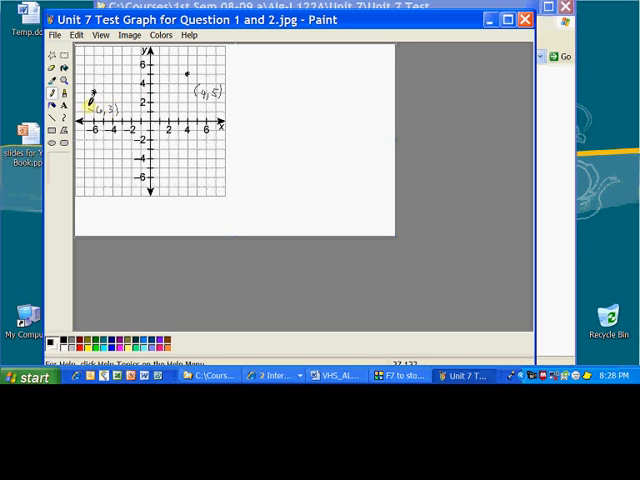
click(52, 117)
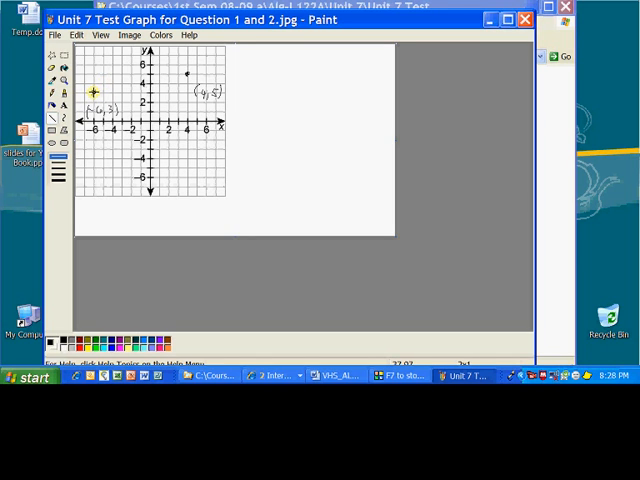
Step: Draw a straight line from (-6, 3) through (4, 5) across the grid
drag(92, 92, 168, 72)
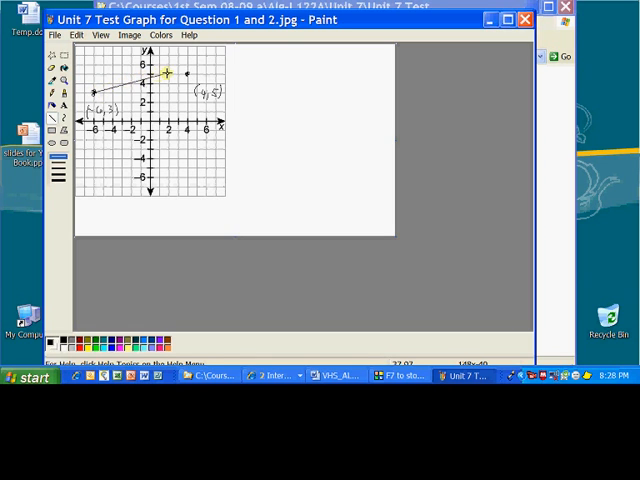
drag(167, 71, 238, 64)
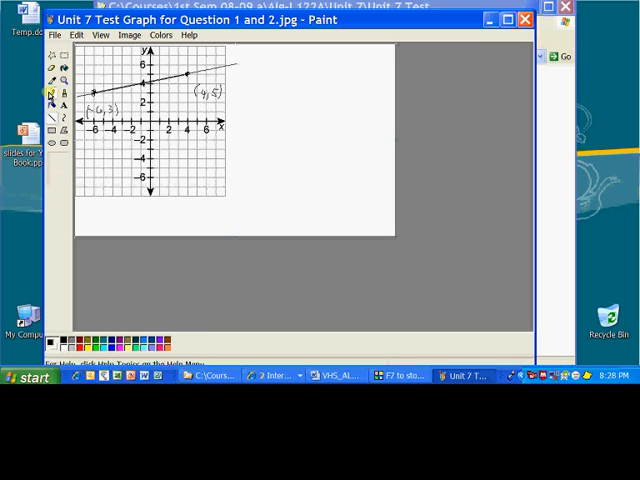
mouse_move(228, 58)
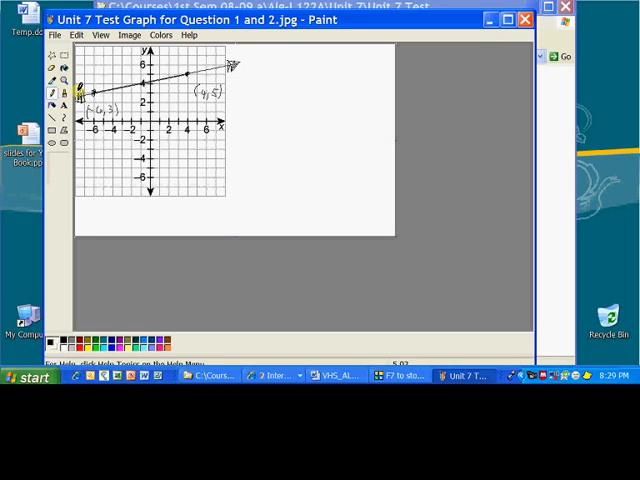
click(54, 35)
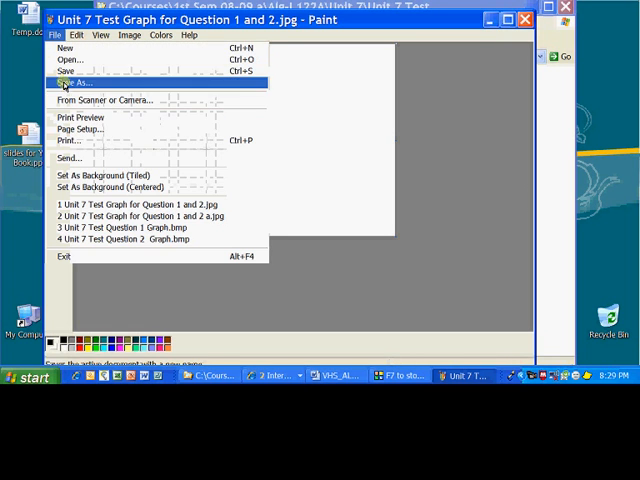
Step: Save the graph as JPEG 'Unit 7 Test Graph for Question 1'
click(73, 83)
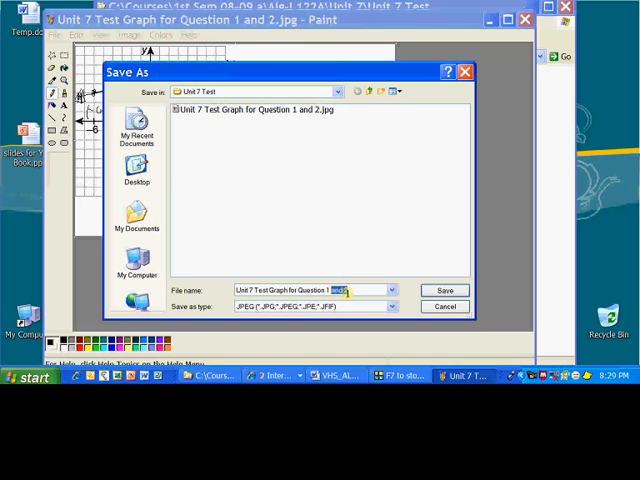
click(391, 290)
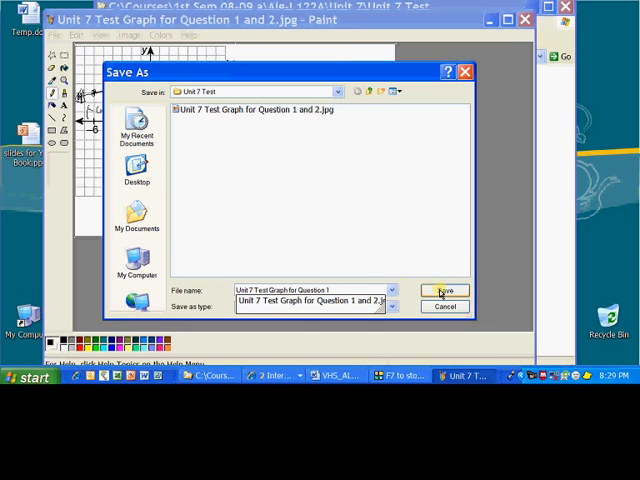
click(443, 291)
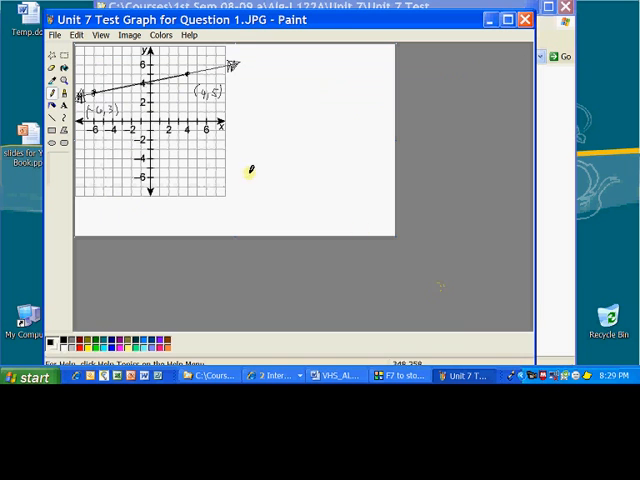
Step: Switch from Paint over to the Word document
click(75, 35)
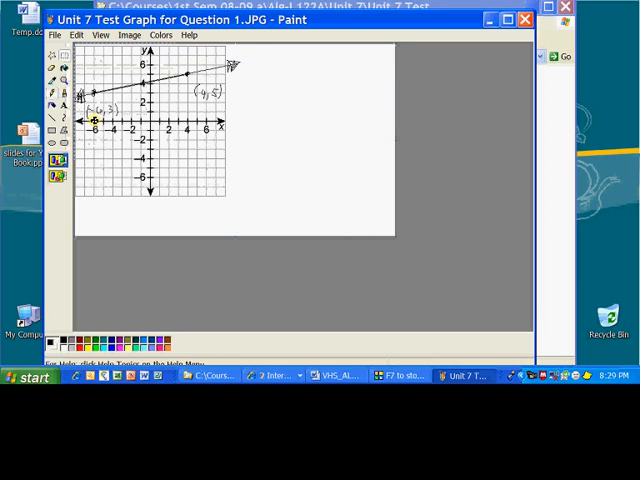
click(75, 35)
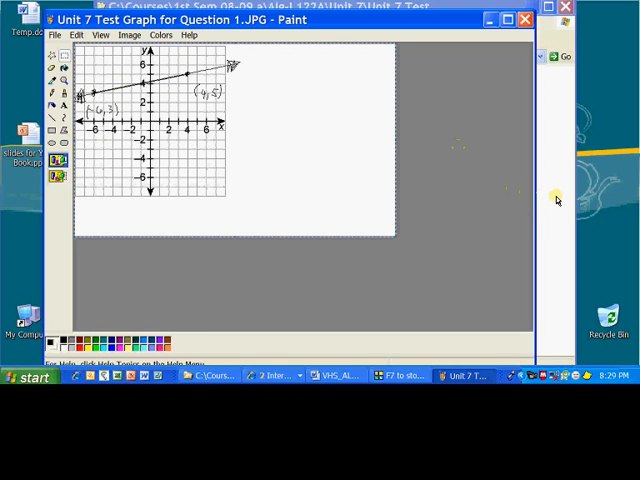
click(345, 375)
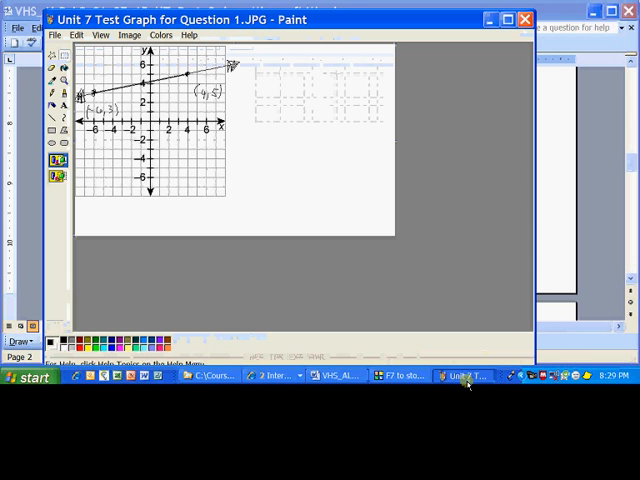
Step: Reopen the blank 'Unit 7 Test Graph for Question 1 and 2.jpg' image in Paint
click(54, 35)
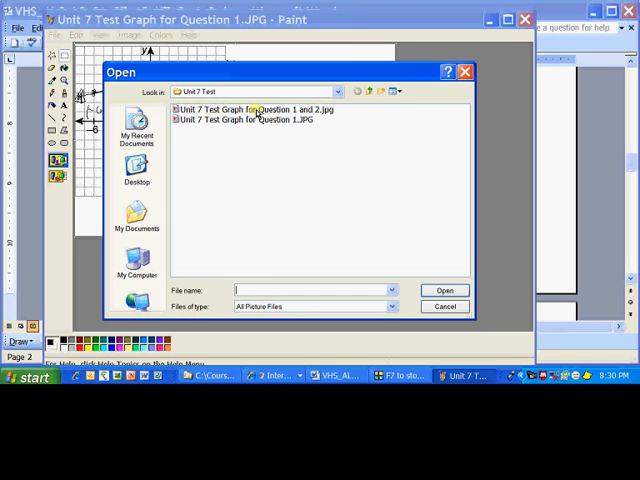
click(254, 109)
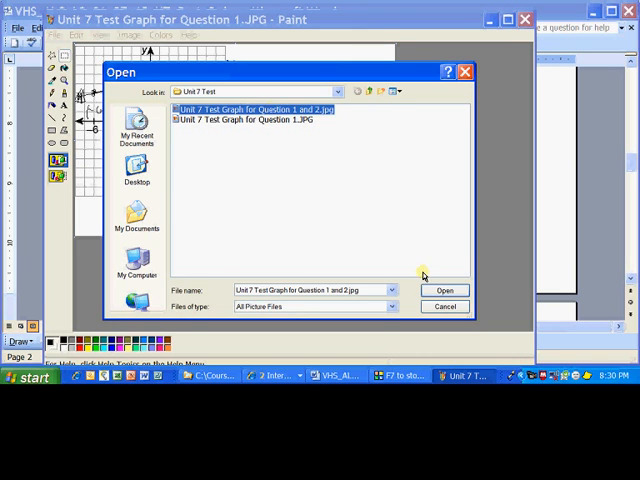
click(444, 290)
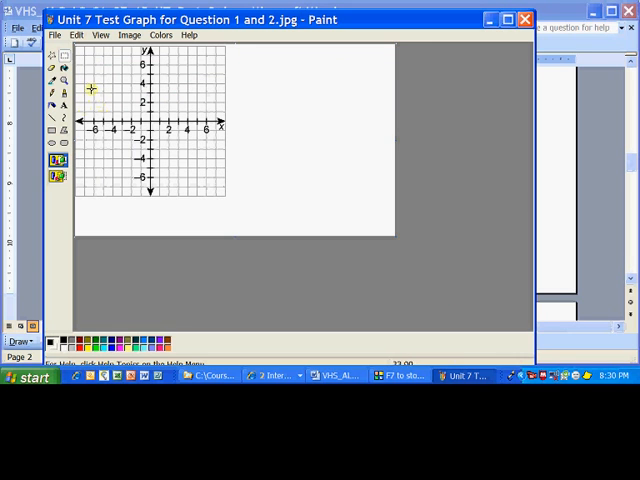
click(54, 35)
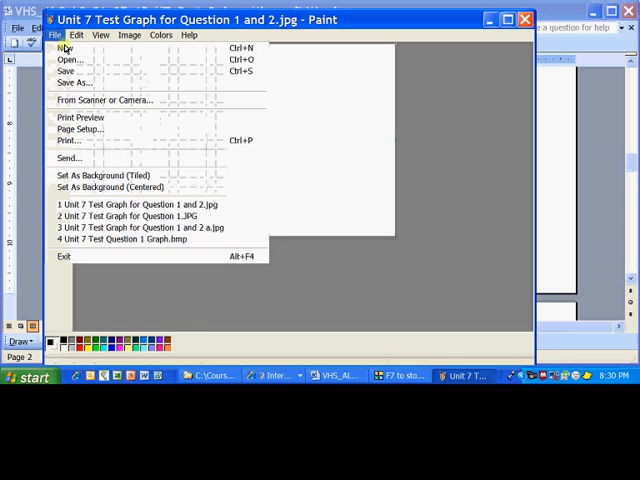
mouse_move(70, 82)
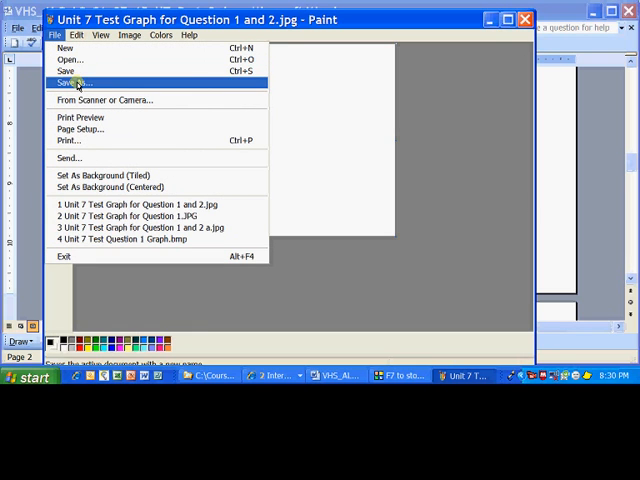